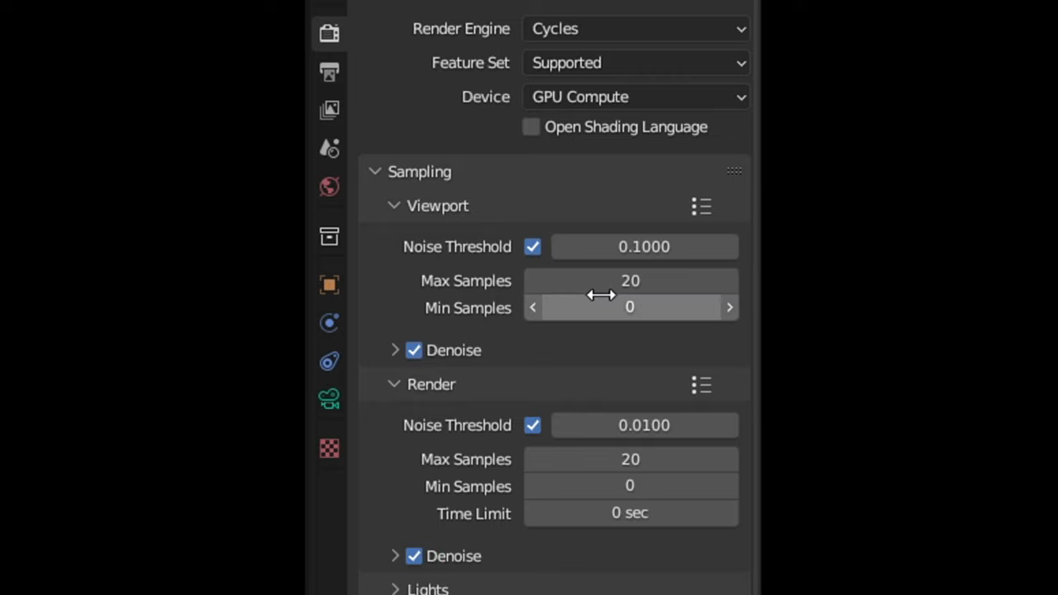
mouse_move(630, 486)
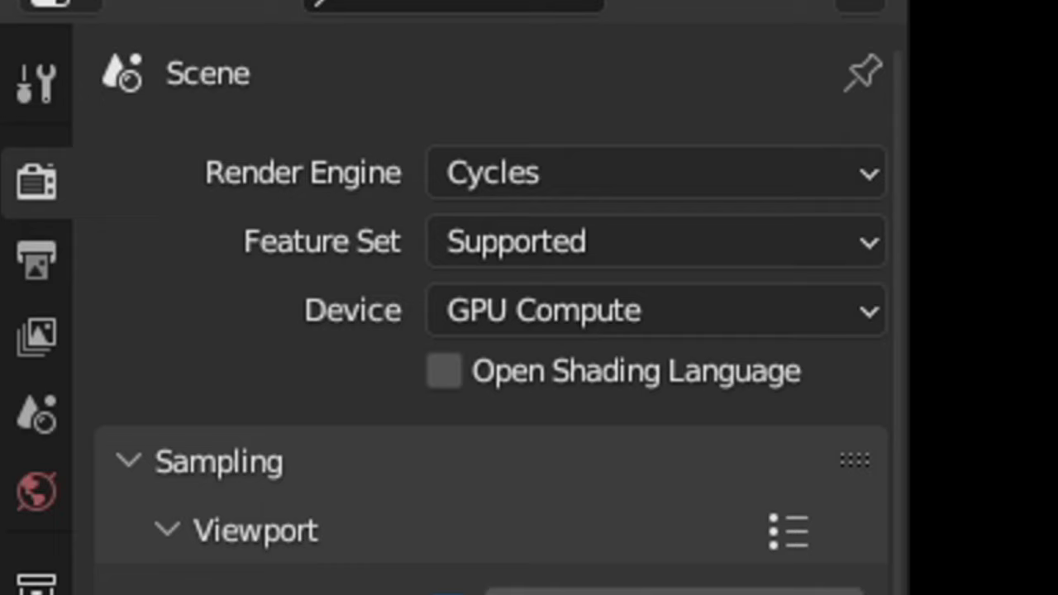
mouse_move(509, 347)
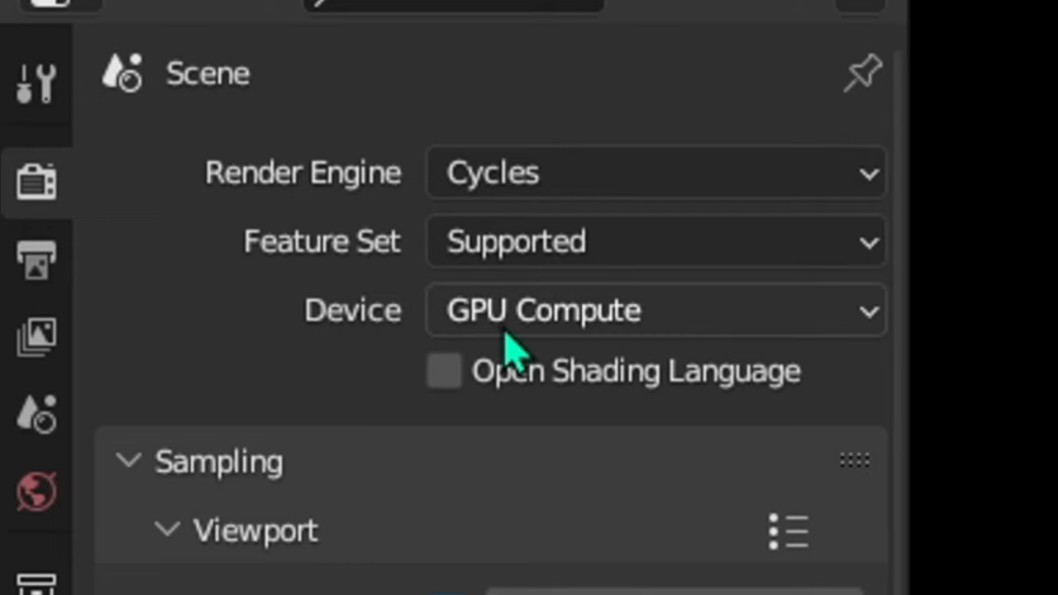
left_click(653, 311)
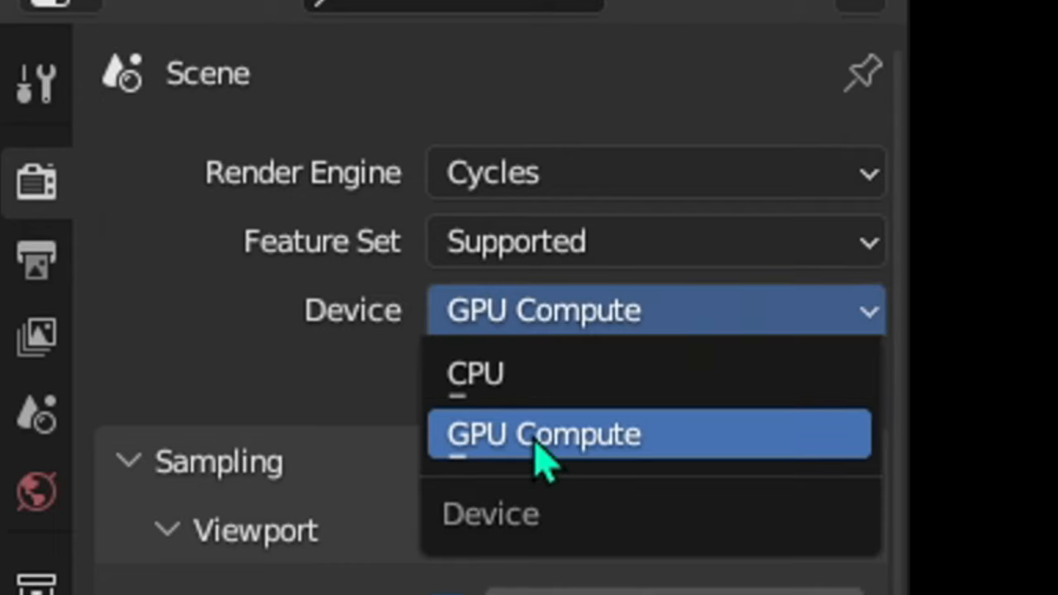
left_click(542, 433)
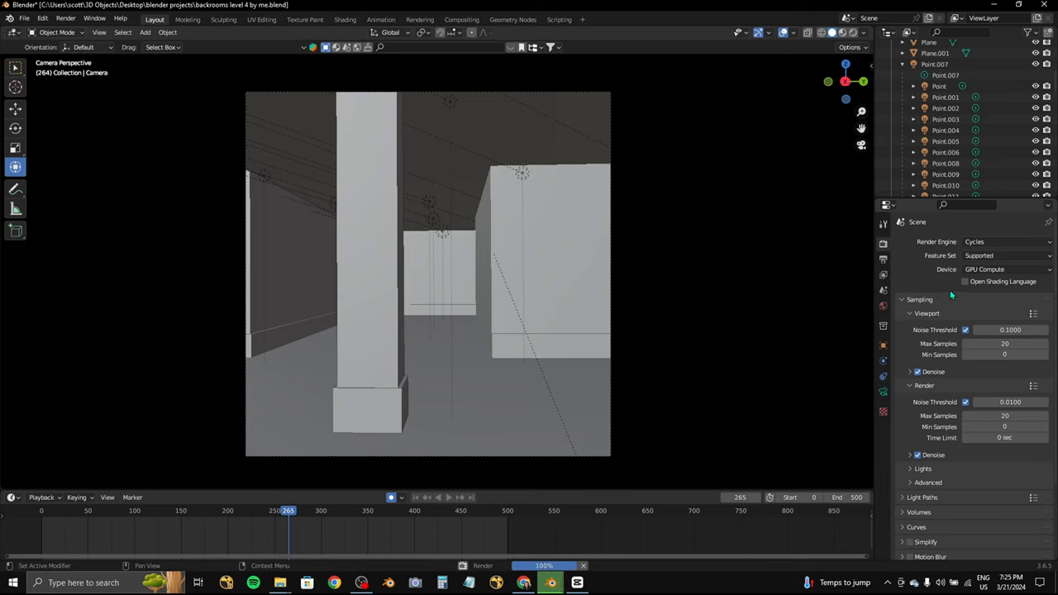
left_click(1006, 269)
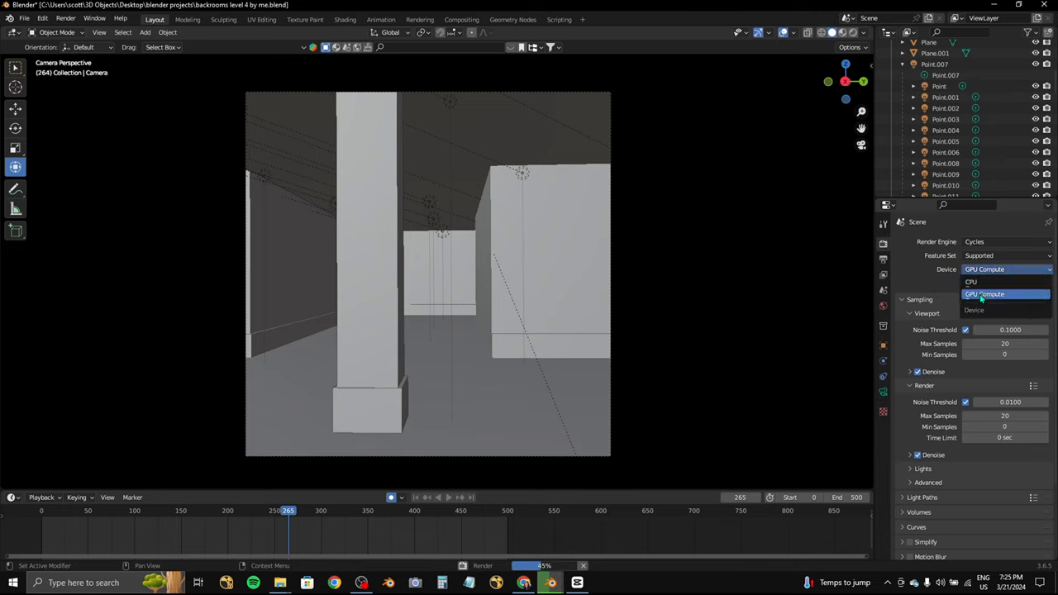
left_click(984, 294)
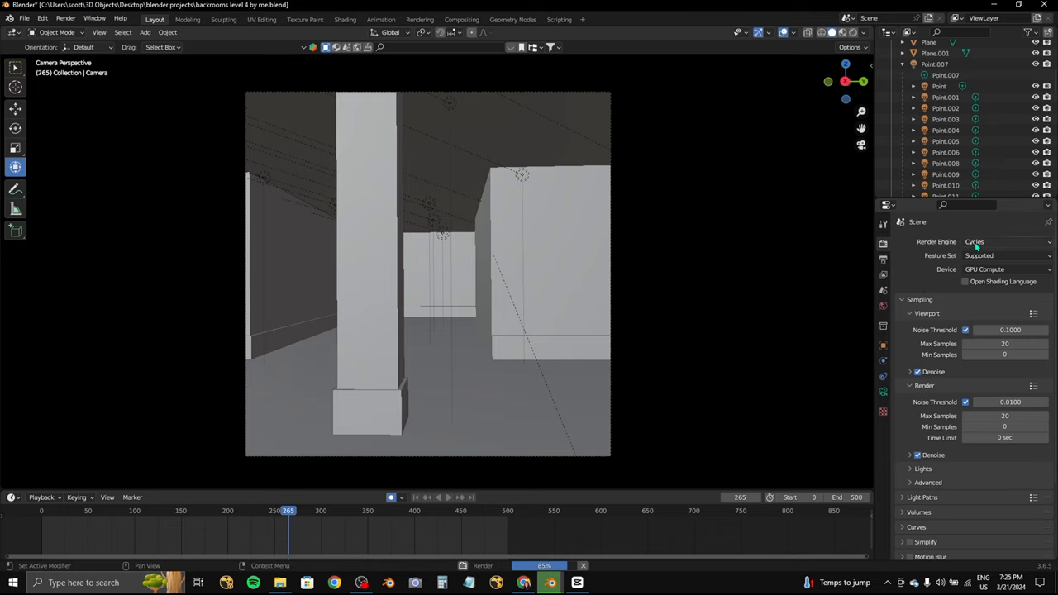
mouse_move(939, 254)
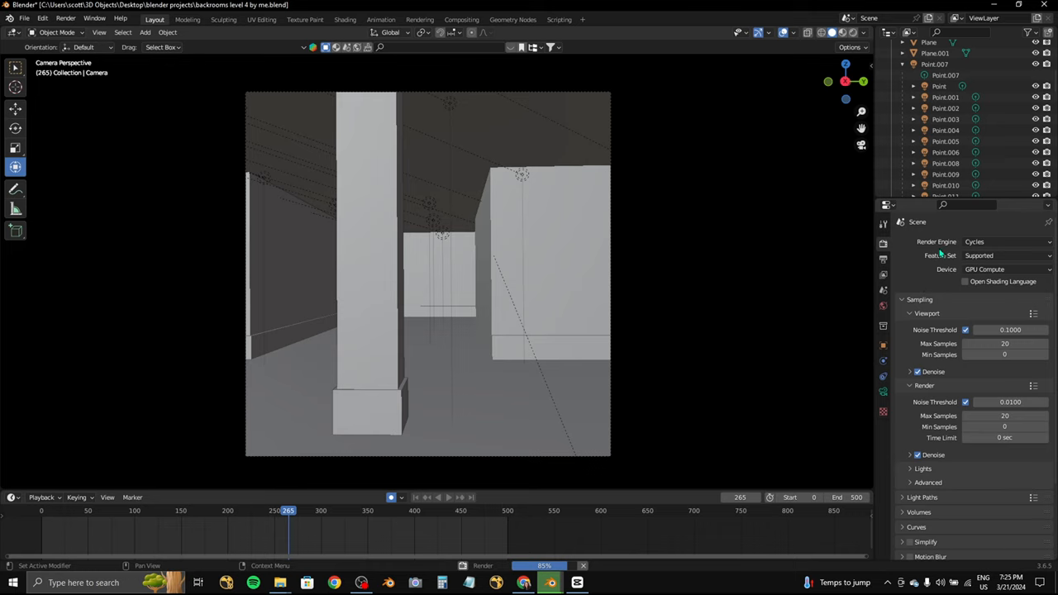